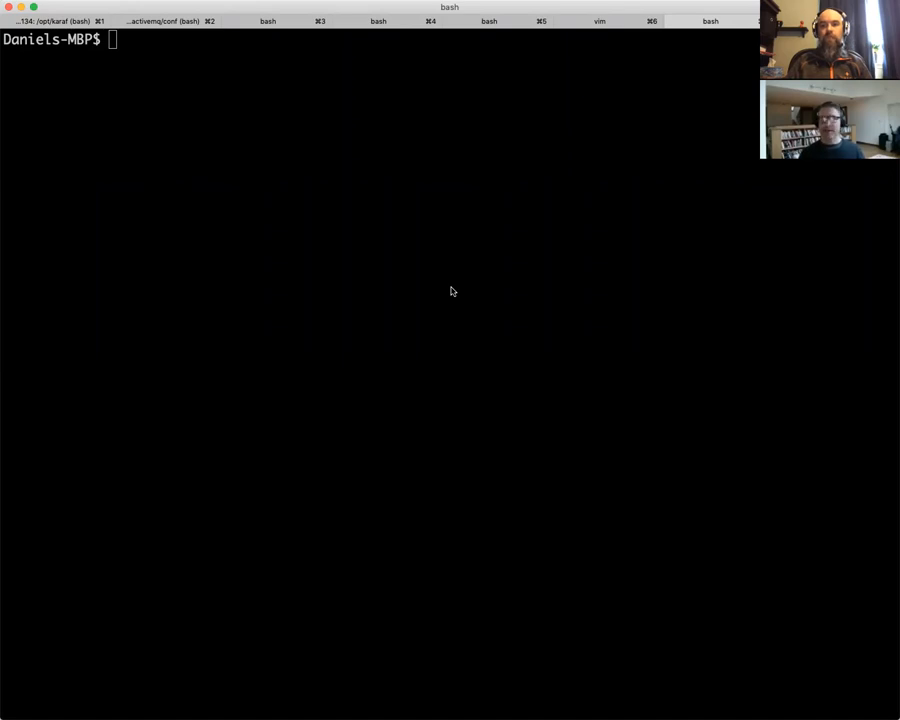
Step: Start the Fedora 6.0.0-SNAPSHOT Jetty console jar headless with java -jar so the repository runs locally
text(java -jar fcrepo-webapp/target/fcrepo-webapp-6.0.0-SNAPSHOT-jetty-console.jar)
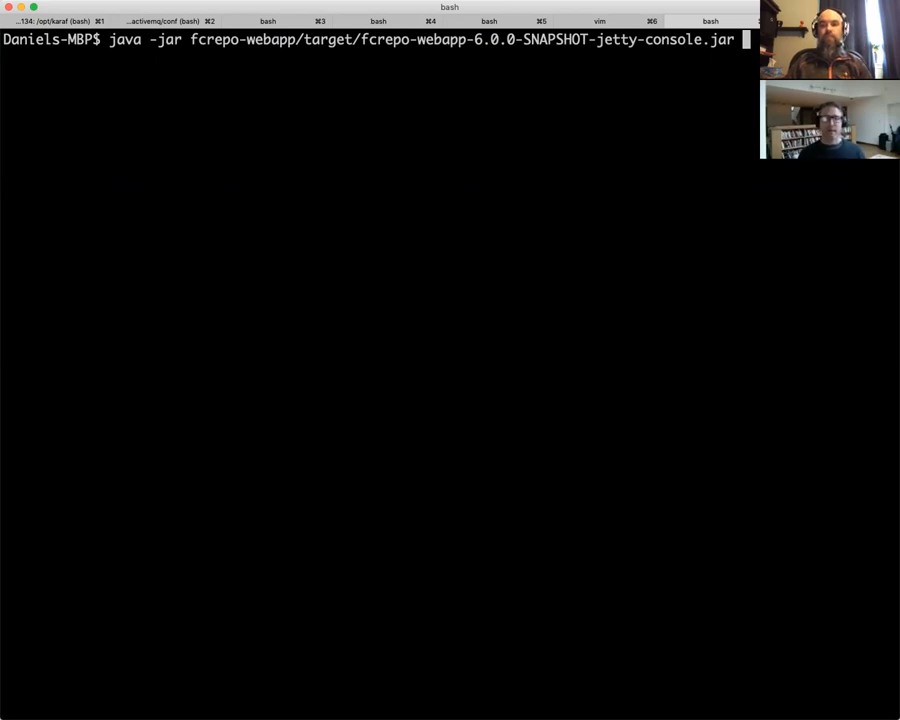
text(--)
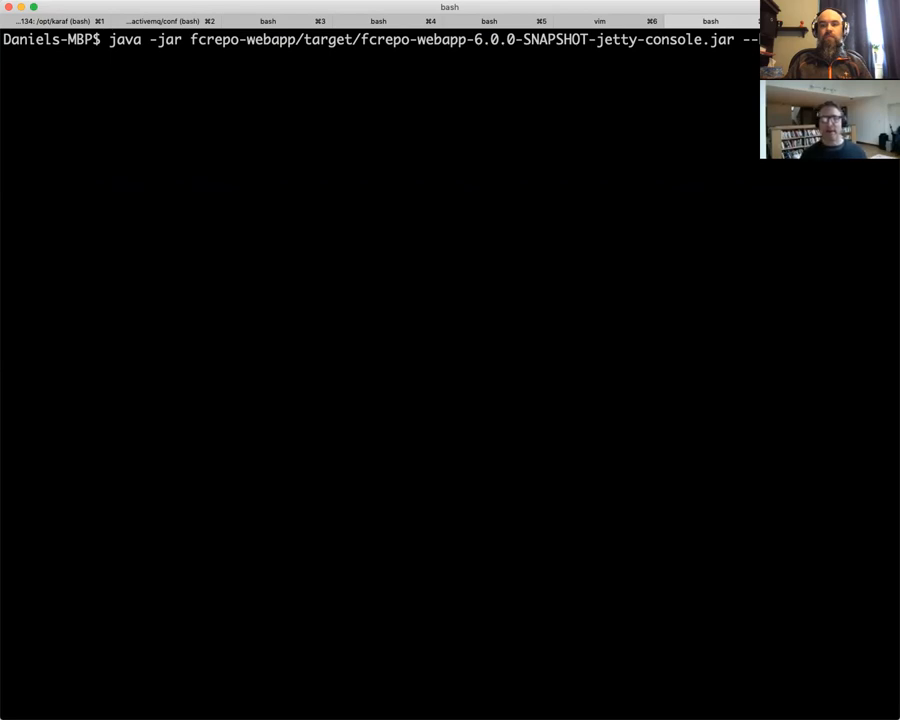
key(Return)
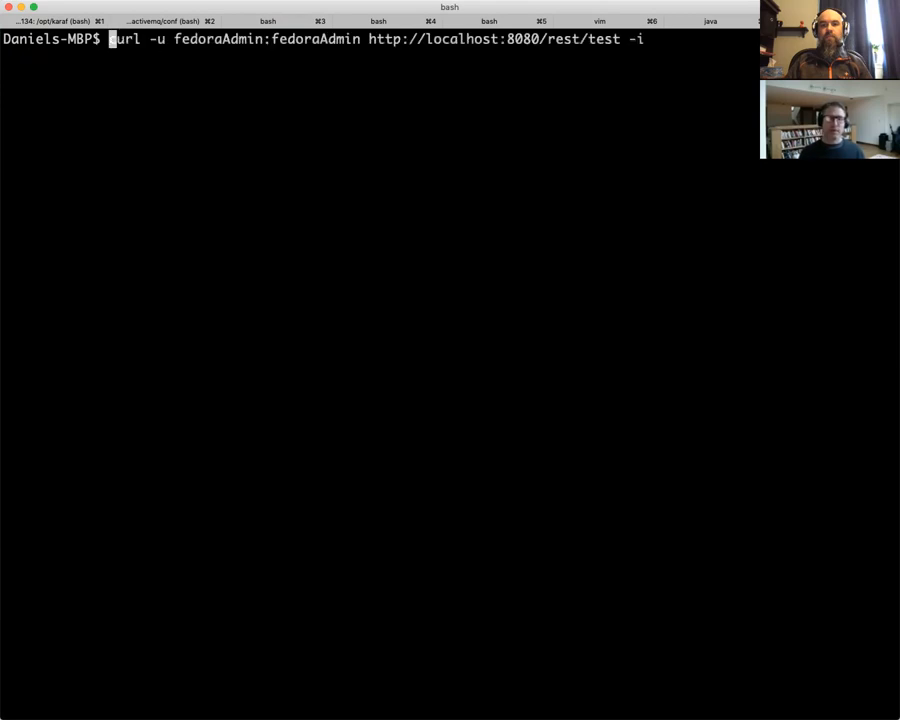
key(BackSpace)
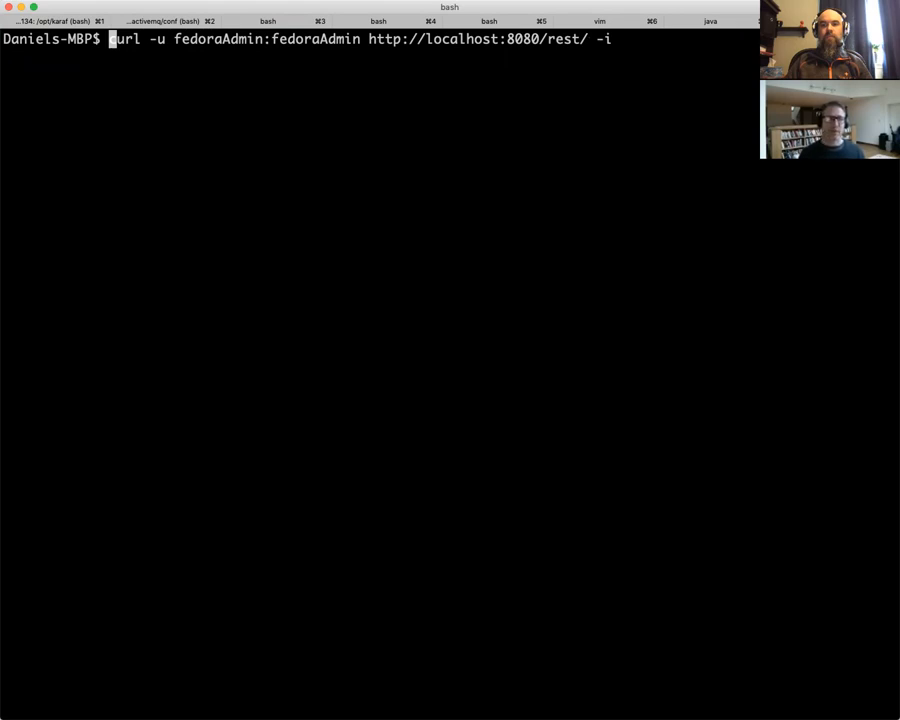
key(Return)
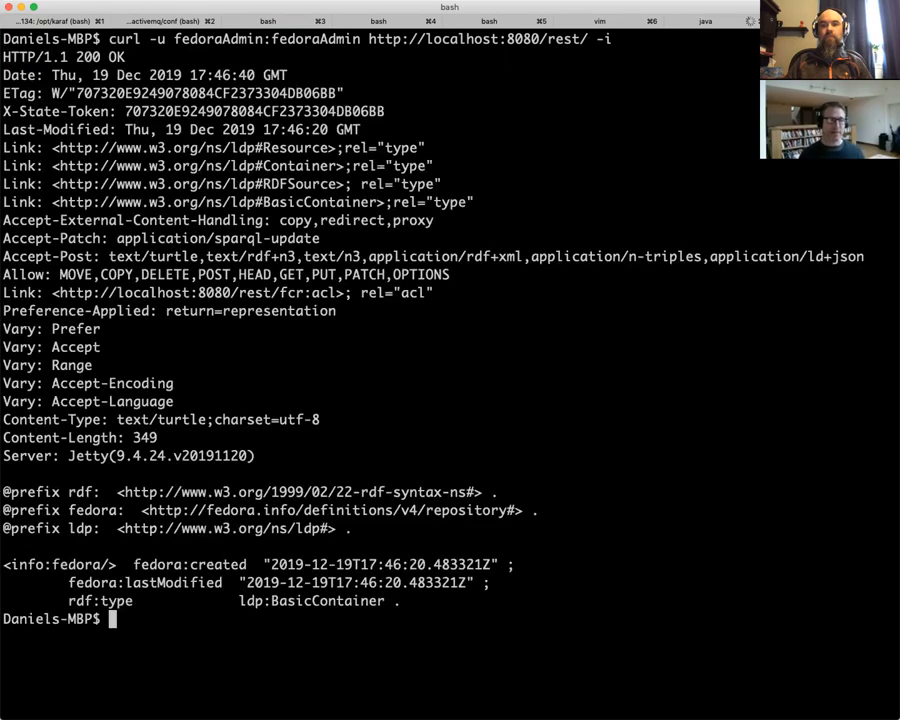
mouse_move(188, 362)
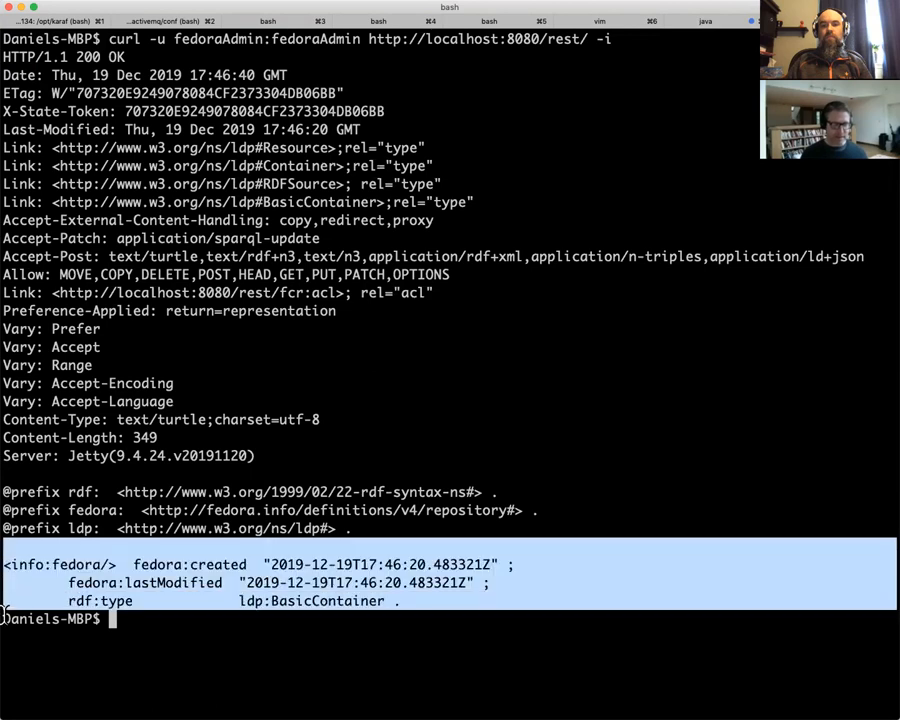
mouse_move(420, 604)
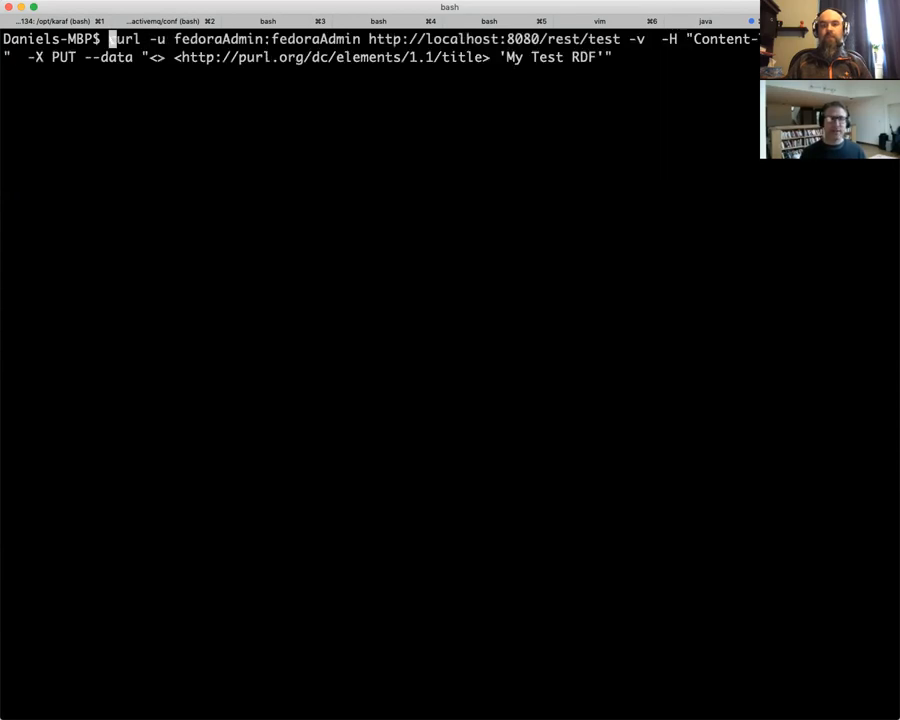
mouse_move(136, 412)
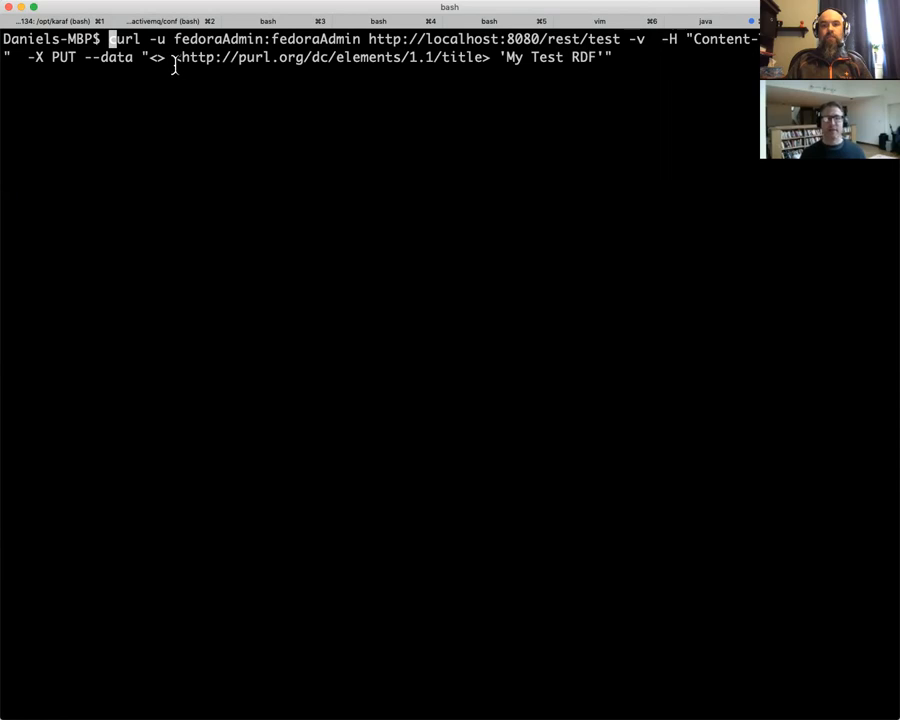
Step: PUT a Turtle dc:title 'My Test RDF' to /rest/test as fedoraAdmin, getting 201 Created
double_click(550, 40)
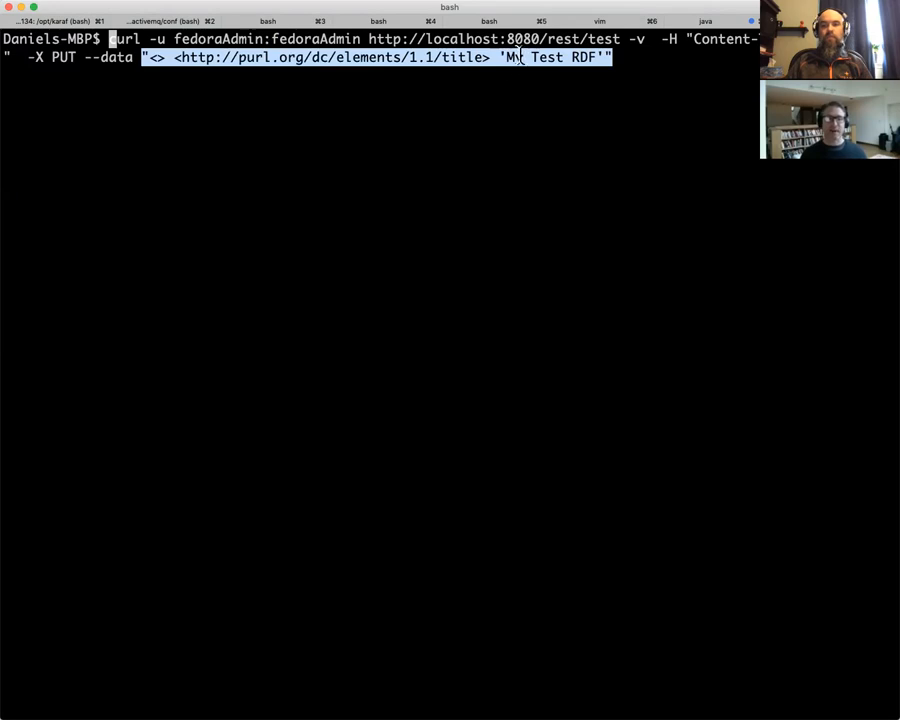
mouse_move(480, 94)
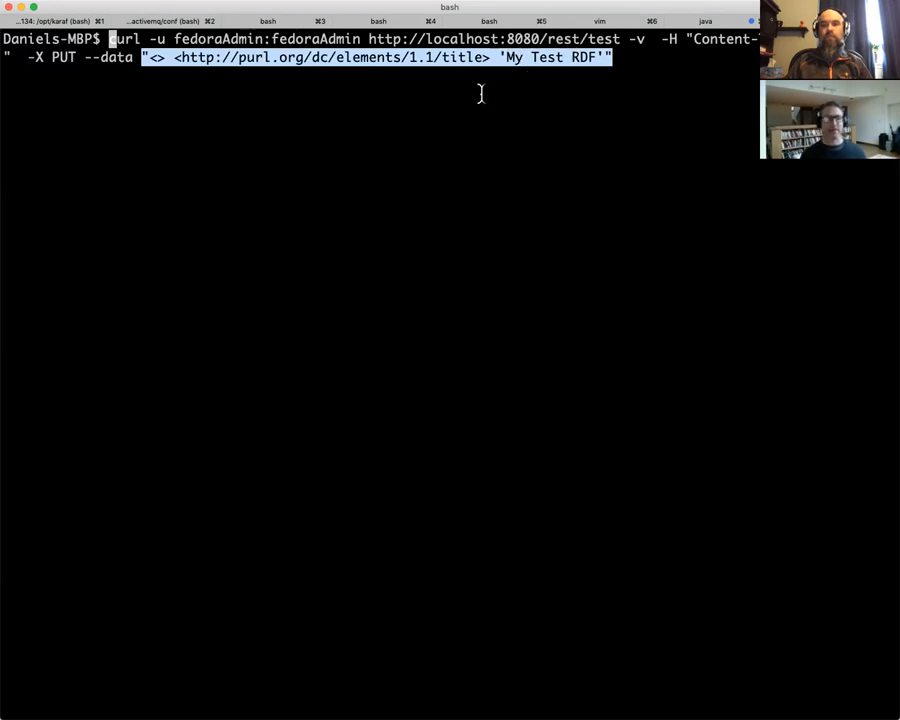
key(Return)
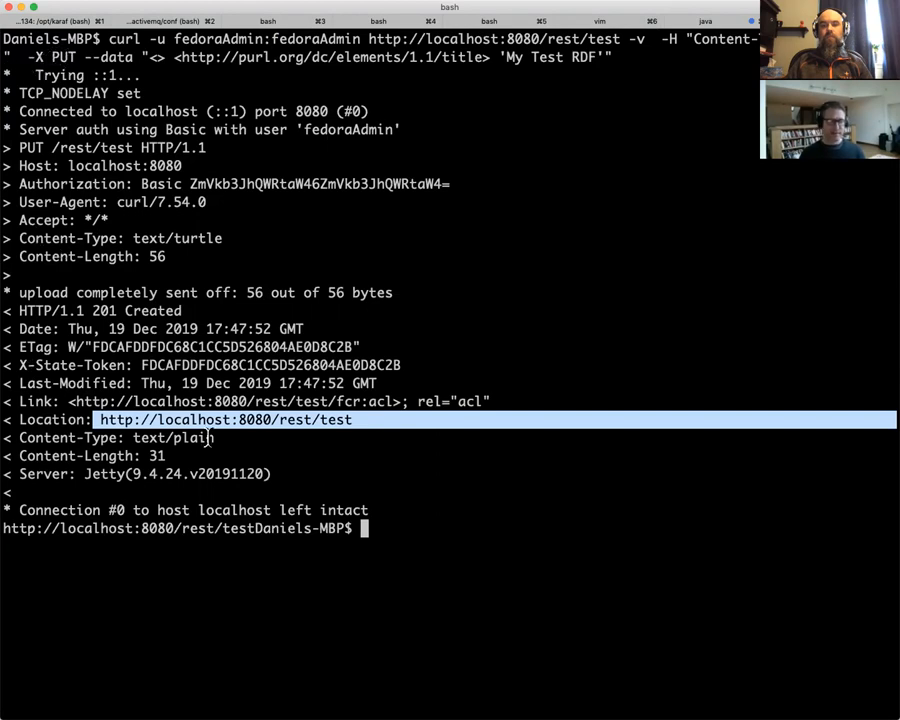
Step: Clear the screen and curl /rest/test with -i, showing its title 'My Test RDF' and dates
key(ctrl+l)
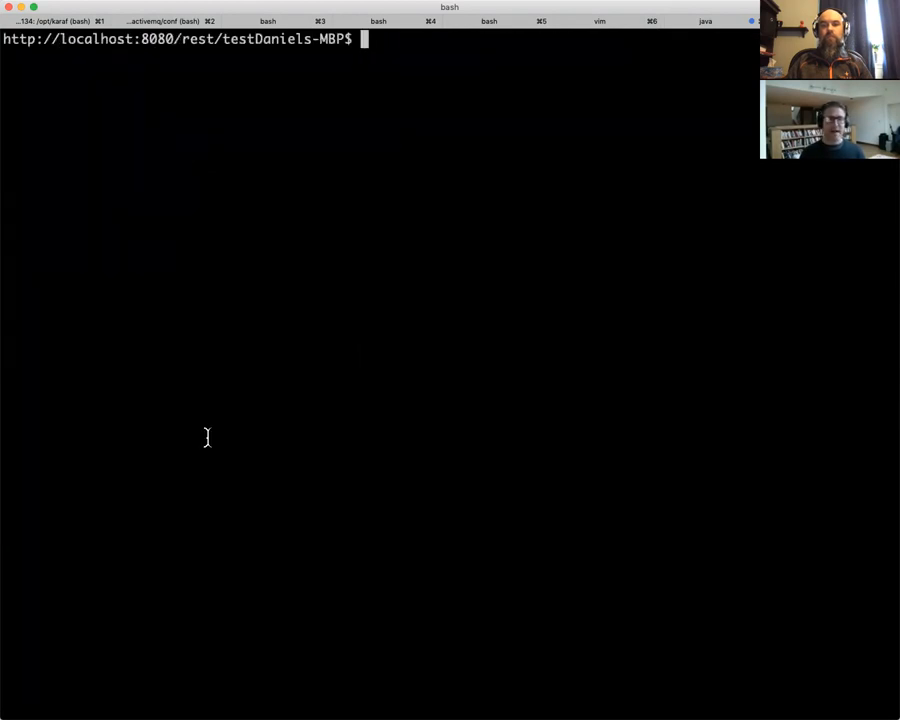
text(//localhost:)
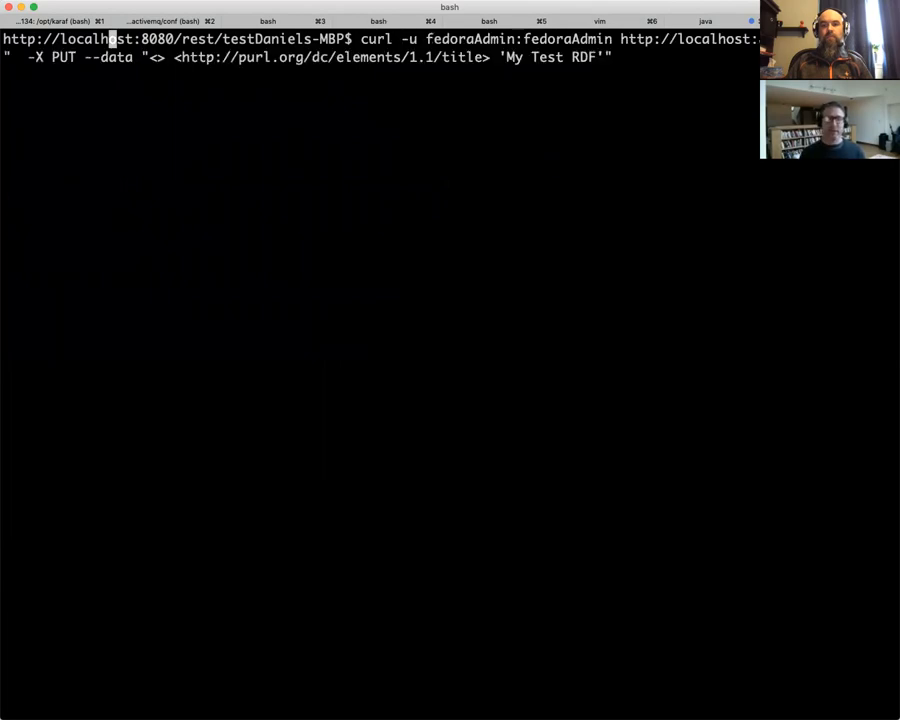
key(Return)
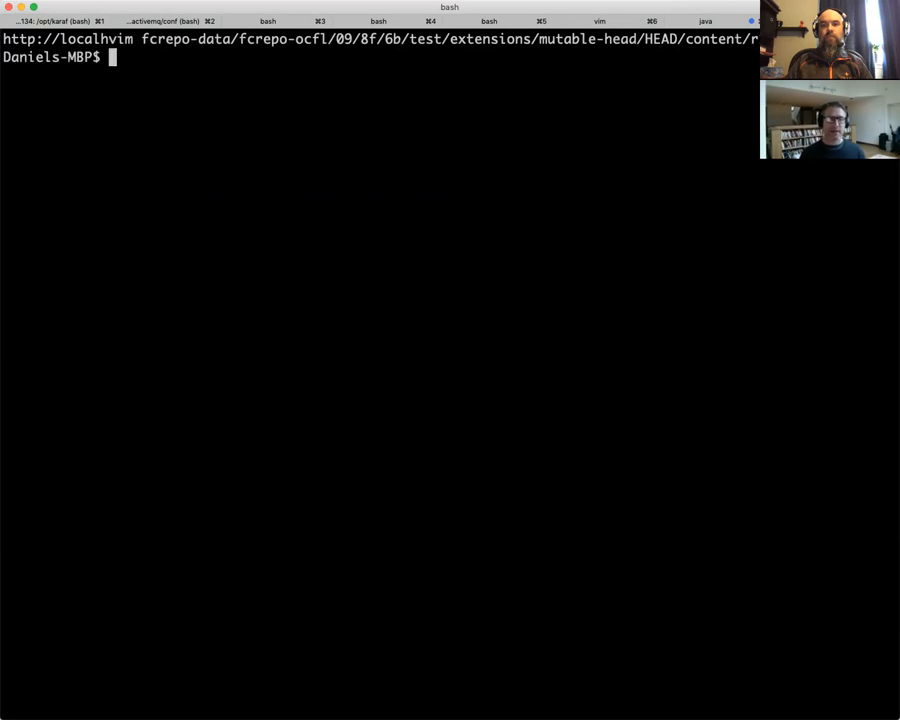
text(curl -u fedoraAdmin:fedoraAdmin http://localhost:8080/rest/ -i)
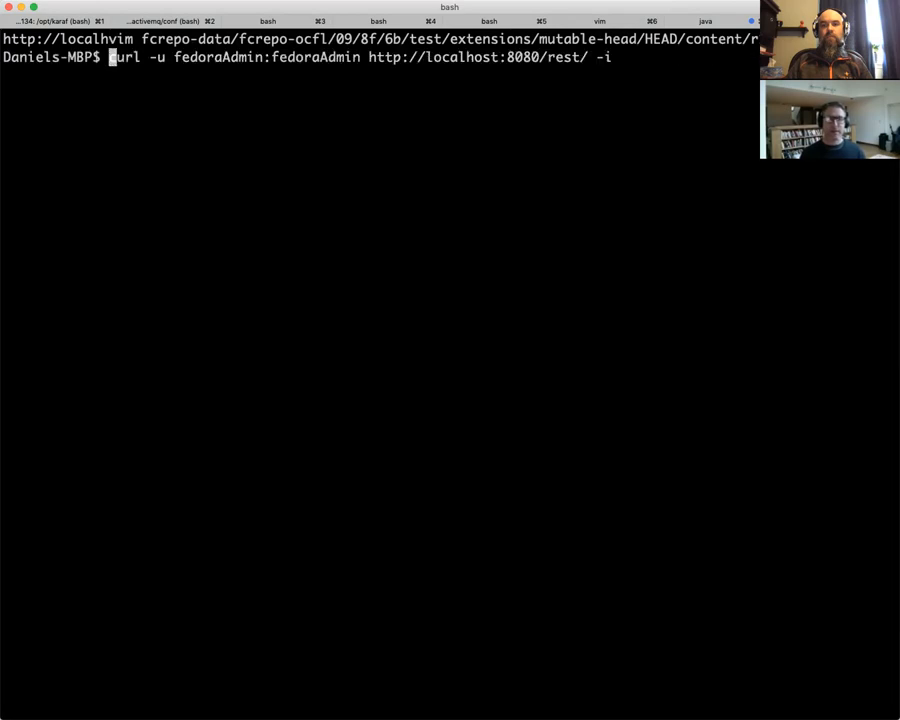
text(test)
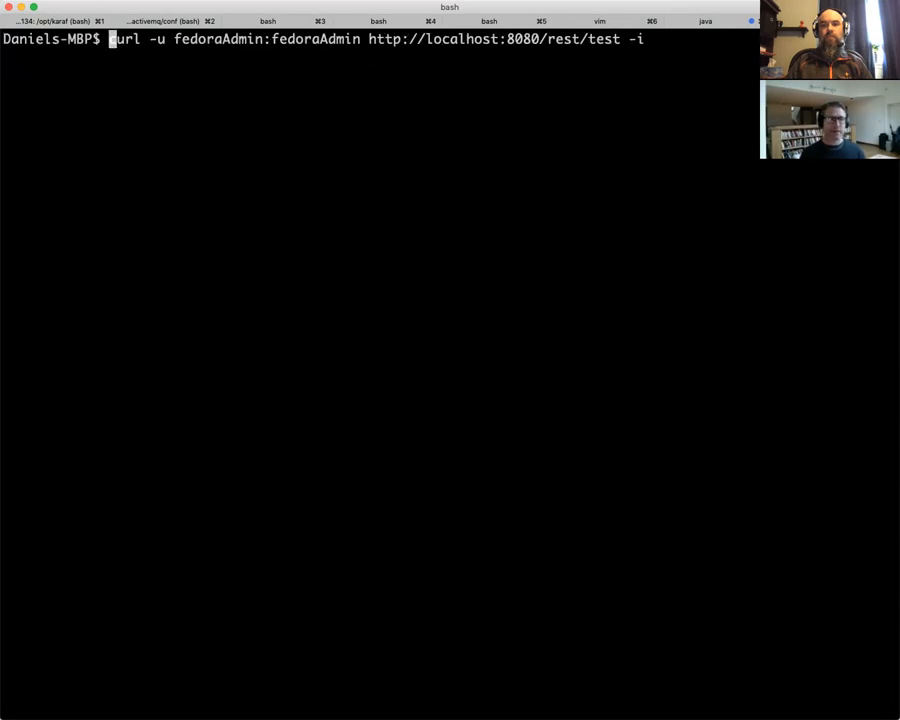
key(Return)
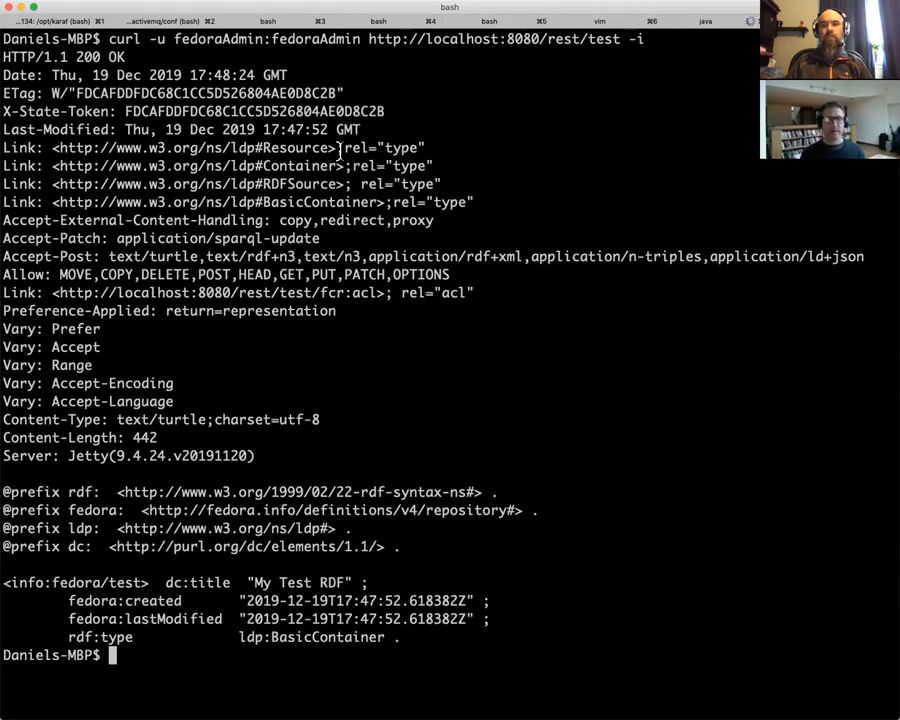
mouse_move(404, 548)
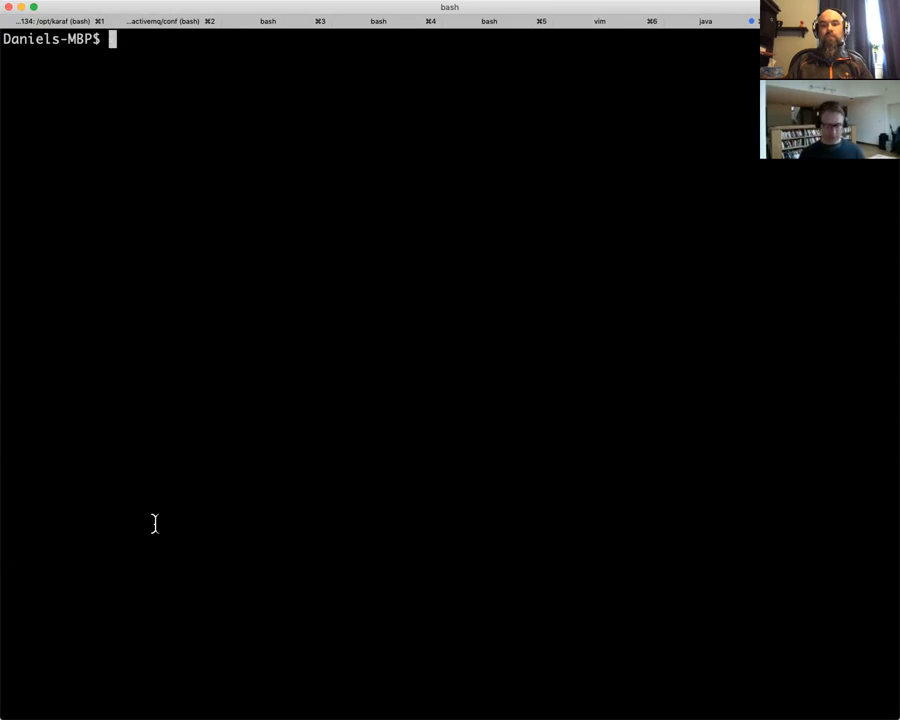
Step: Run tree -a fcrepo-data/ and highlight the fcrepo-ocfl root and the test object's 0=ocfl_object_1.0 file
text(tree -a fcrepo-data/)
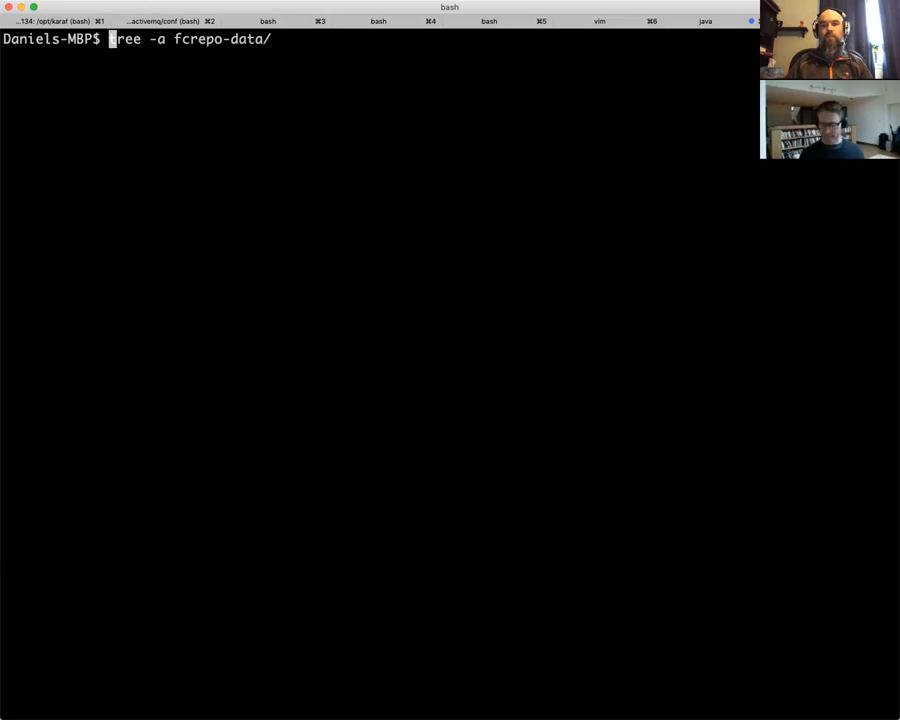
key(Return)
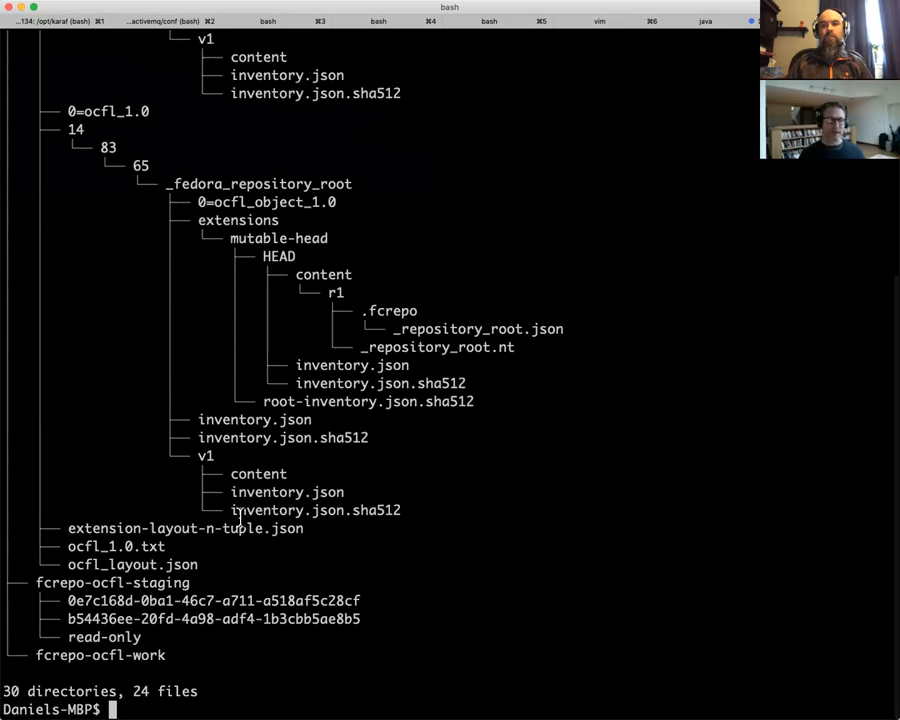
scroll(up, 3)
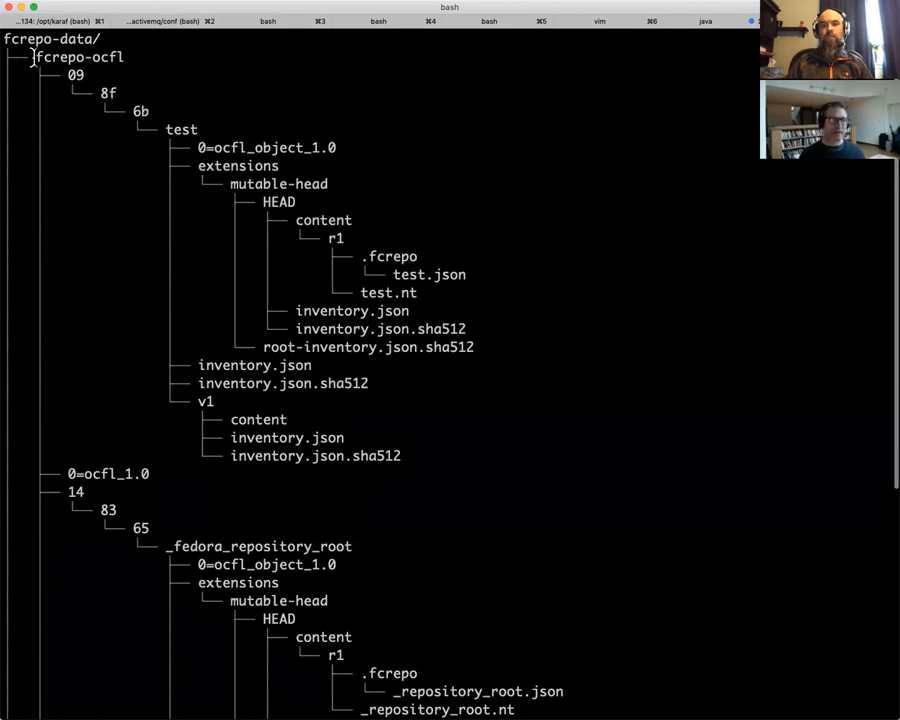
double_click(78, 56)
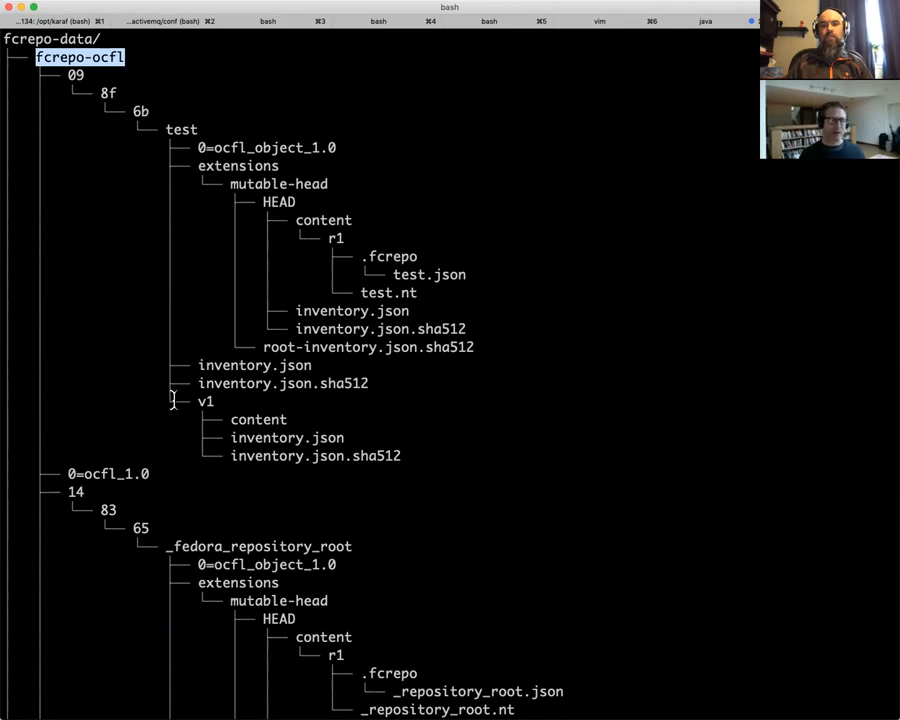
mouse_move(196, 388)
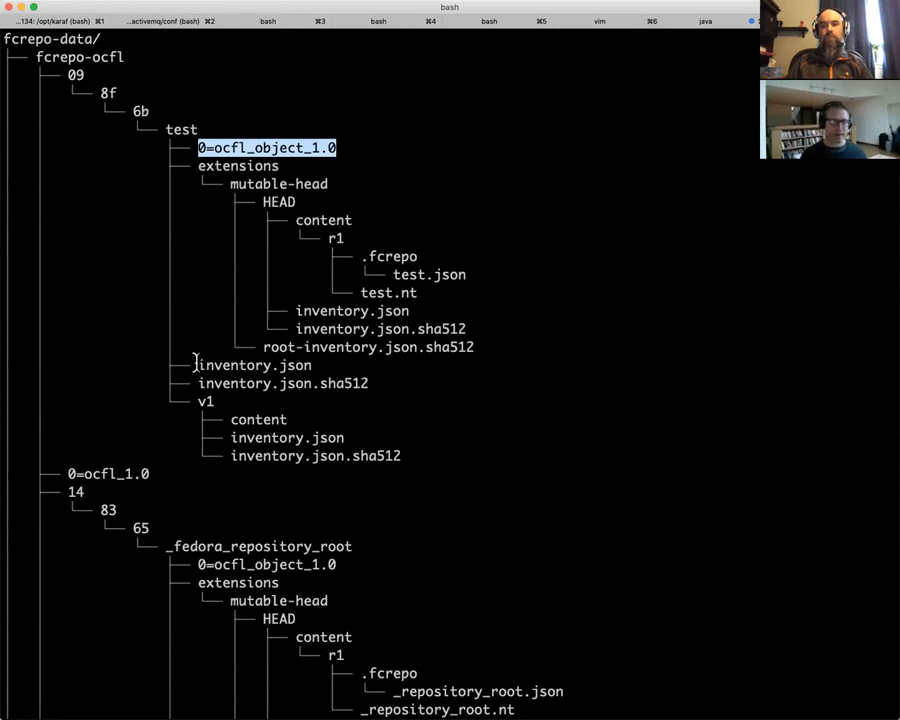
click(256, 364)
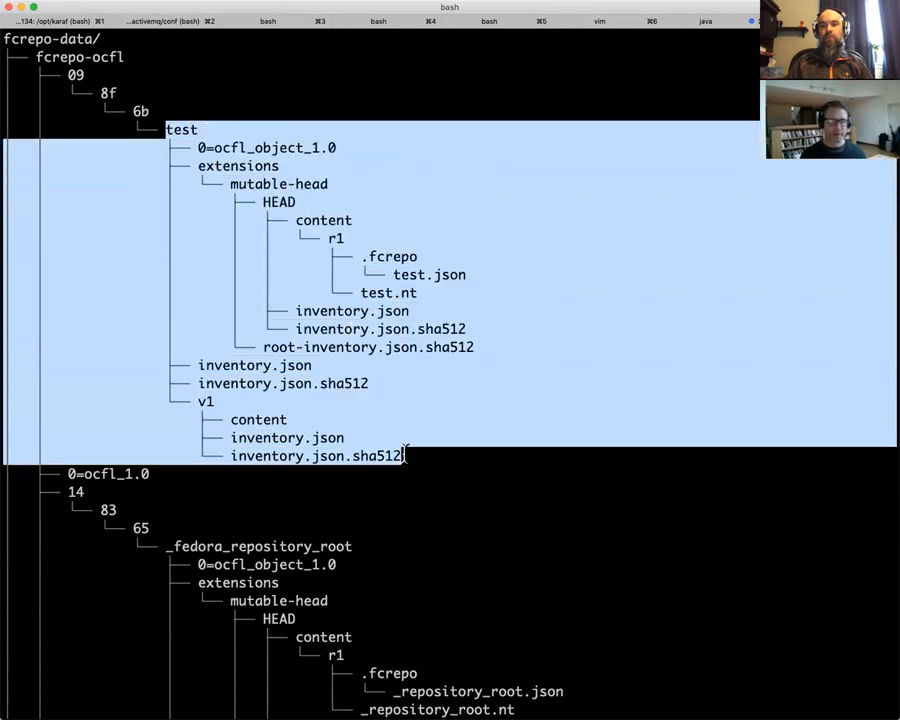
mouse_move(276, 232)
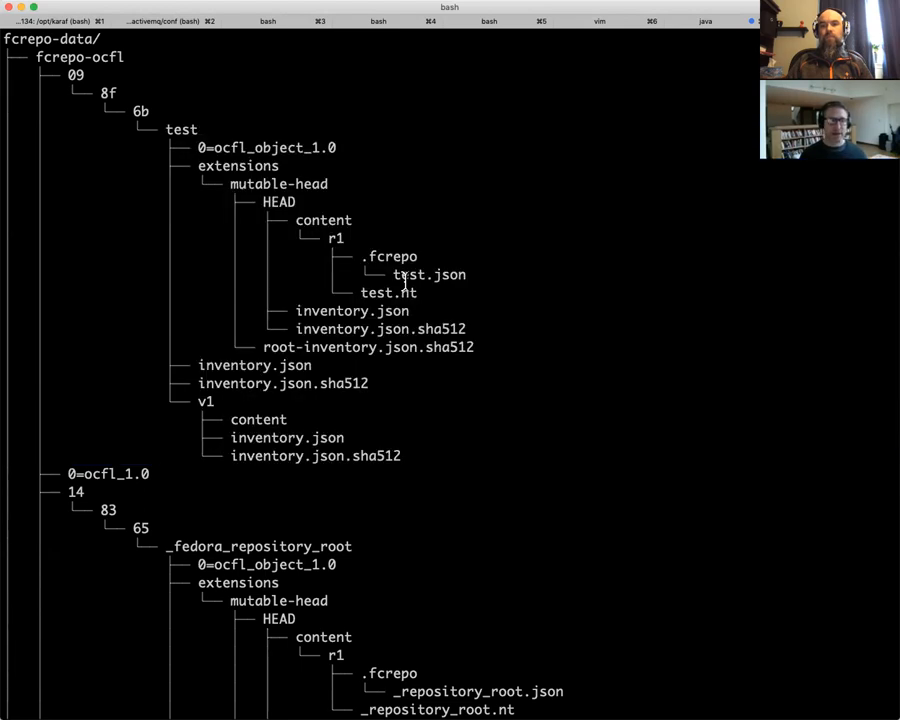
Step: Point out the test object's test.nt triples file and its .fcrepo/test.json server-managed file
double_click(388, 292)
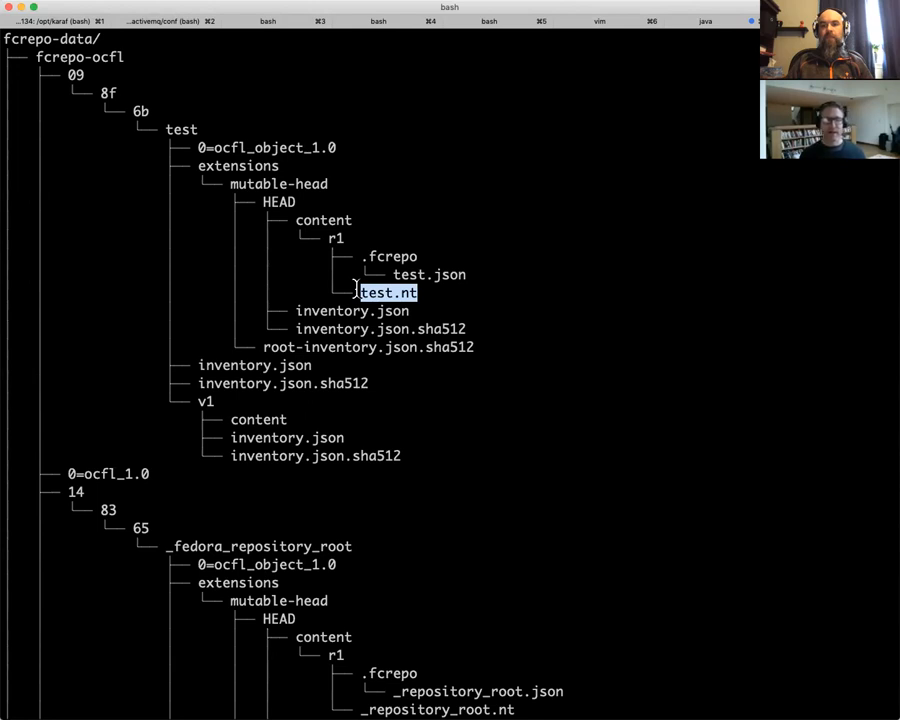
mouse_move(466, 274)
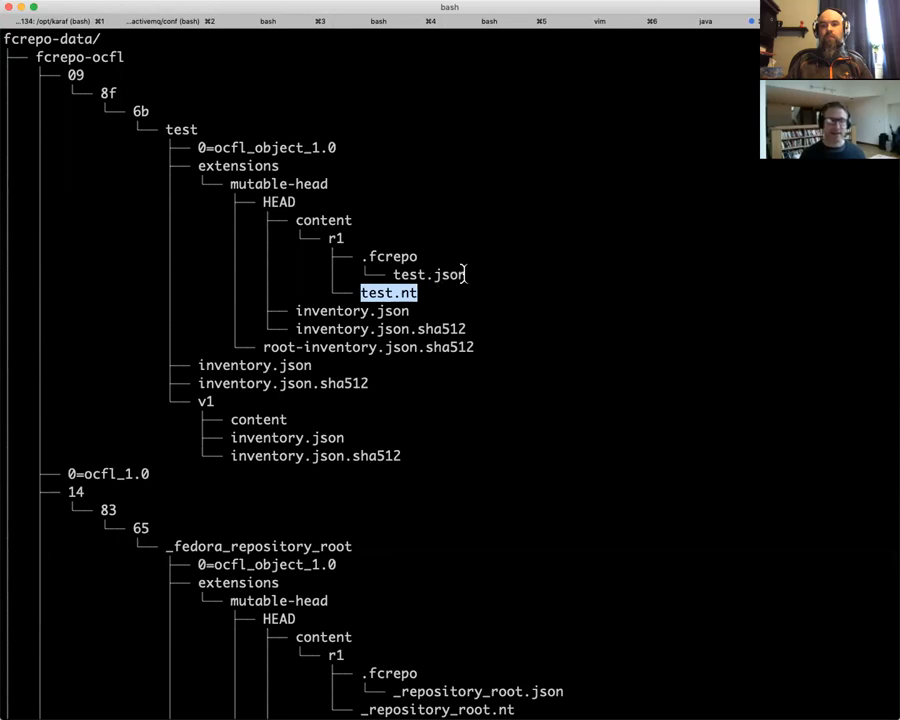
click(428, 274)
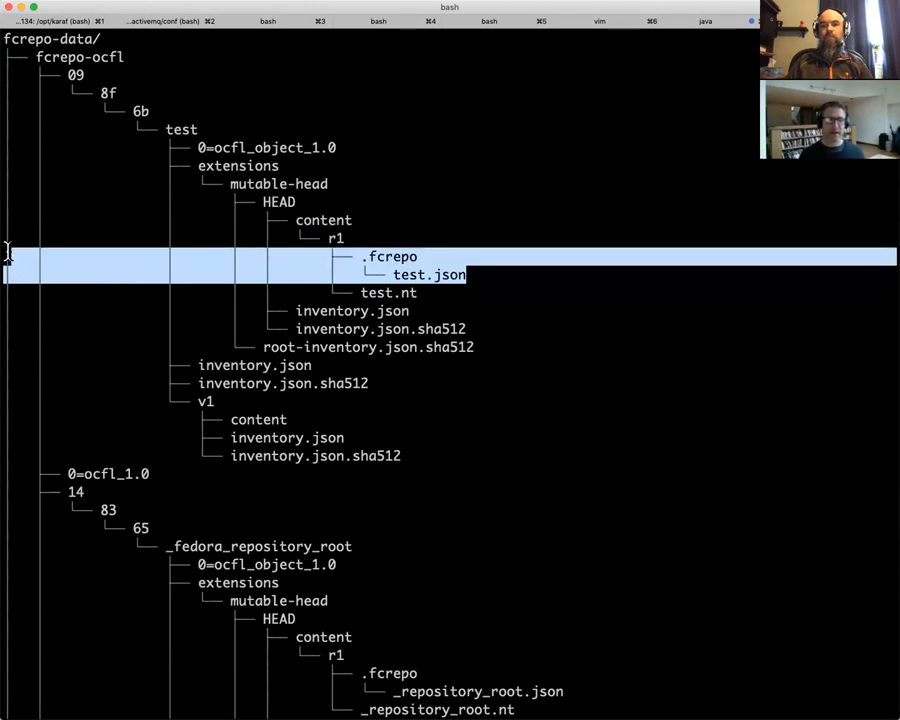
mouse_move(416, 274)
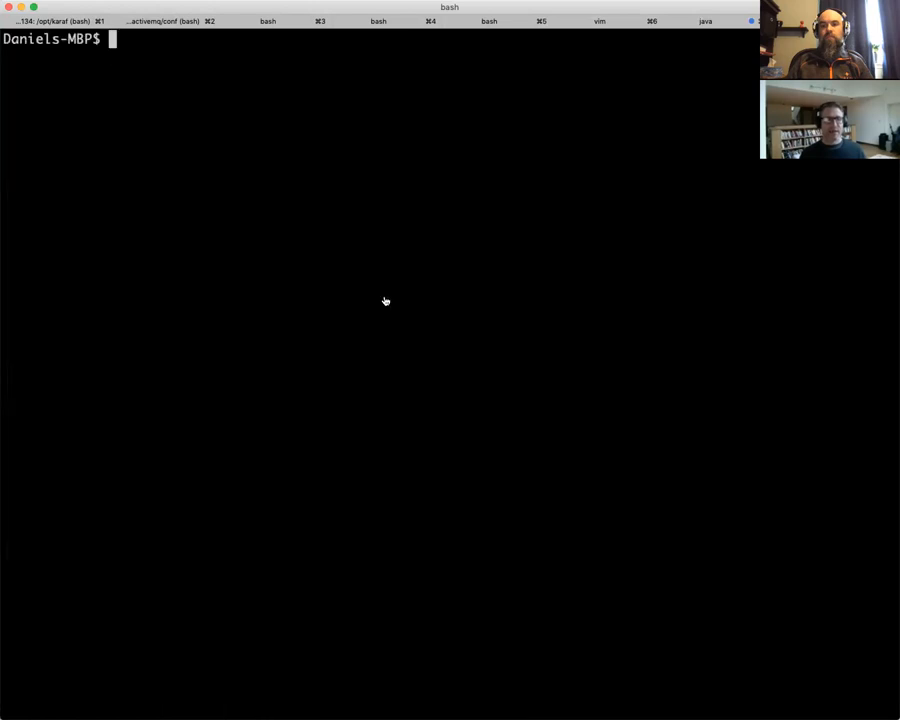
Step: View test.nt in vim, reading its single 'My Test RDF' title triple, then quit back to the shell
key(Return)
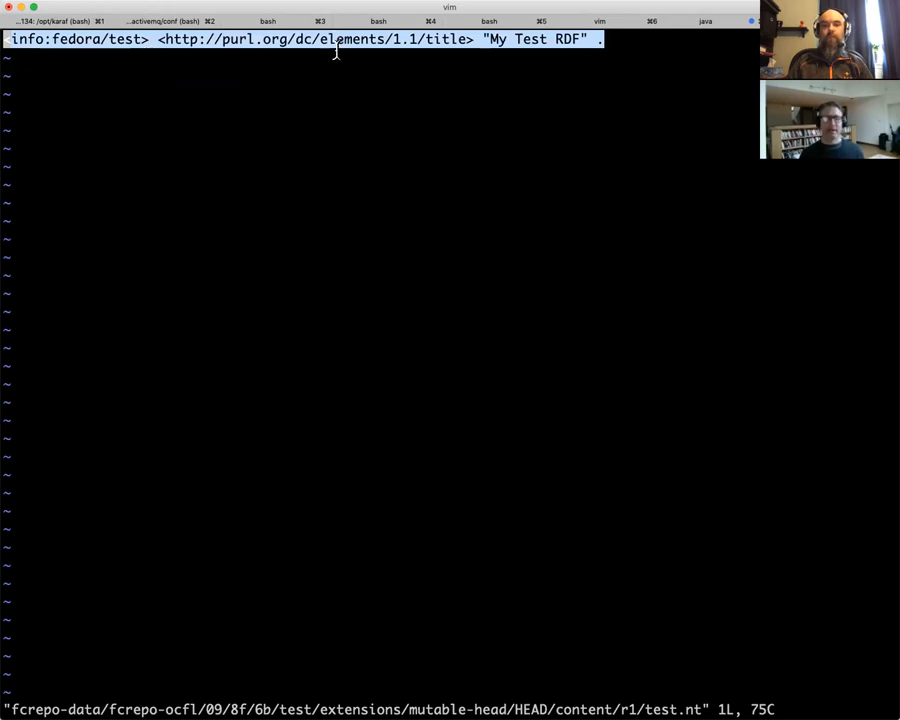
text(:q)
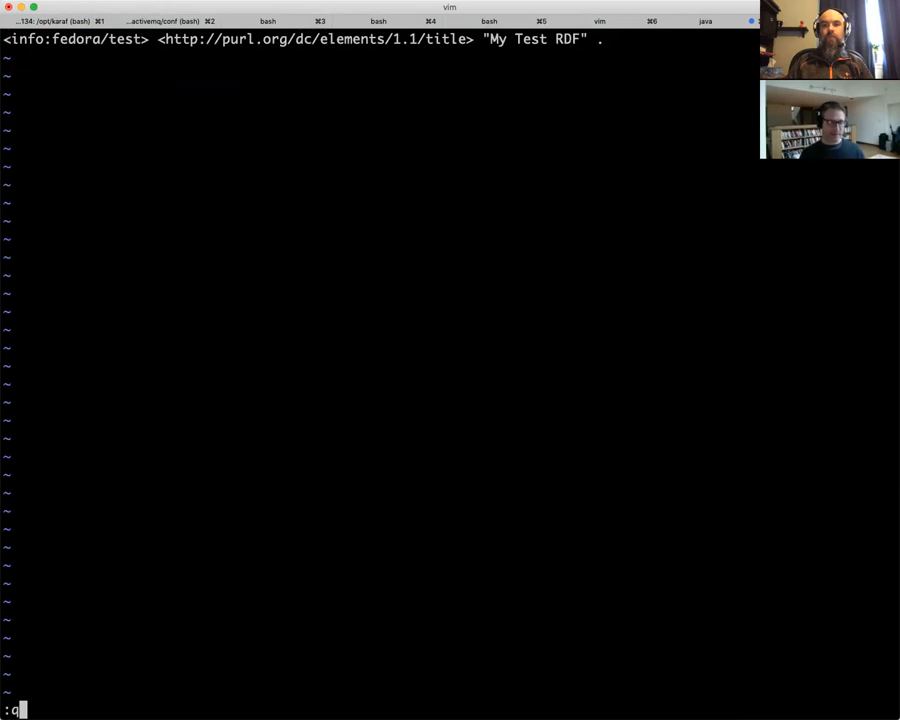
key(Return)
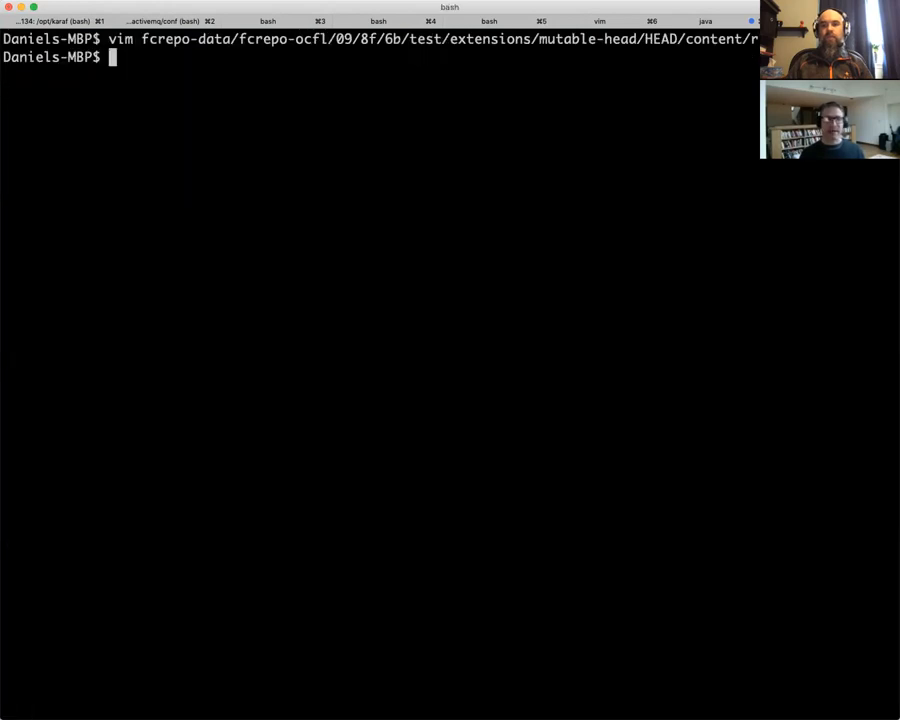
Step: View .fcrepo/test.json in vim, showing id, BasicContainer interaction model, dates and state token
text(/jso)
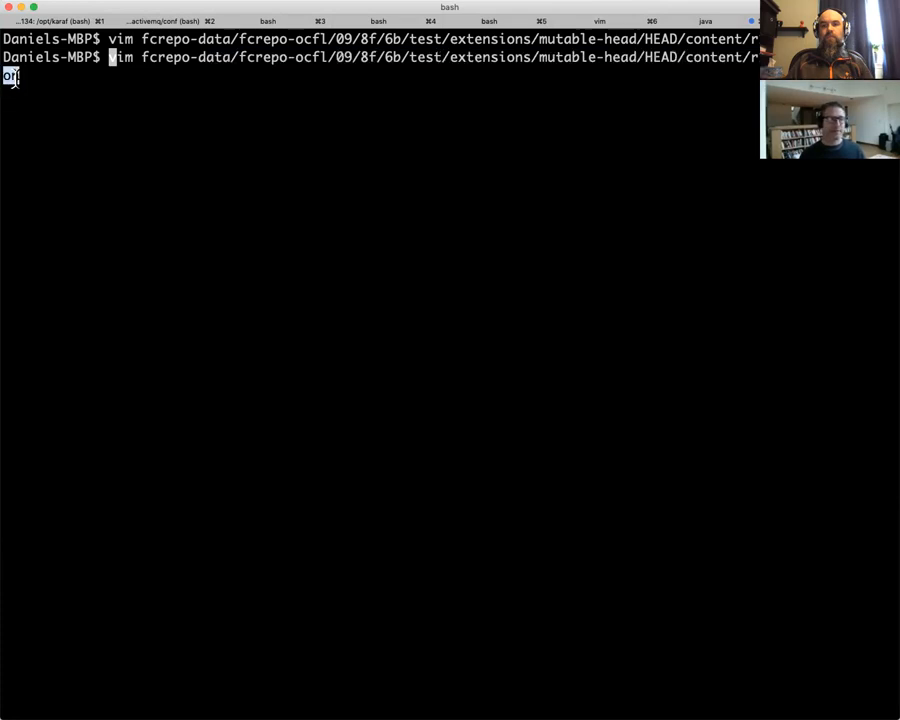
key(Return)
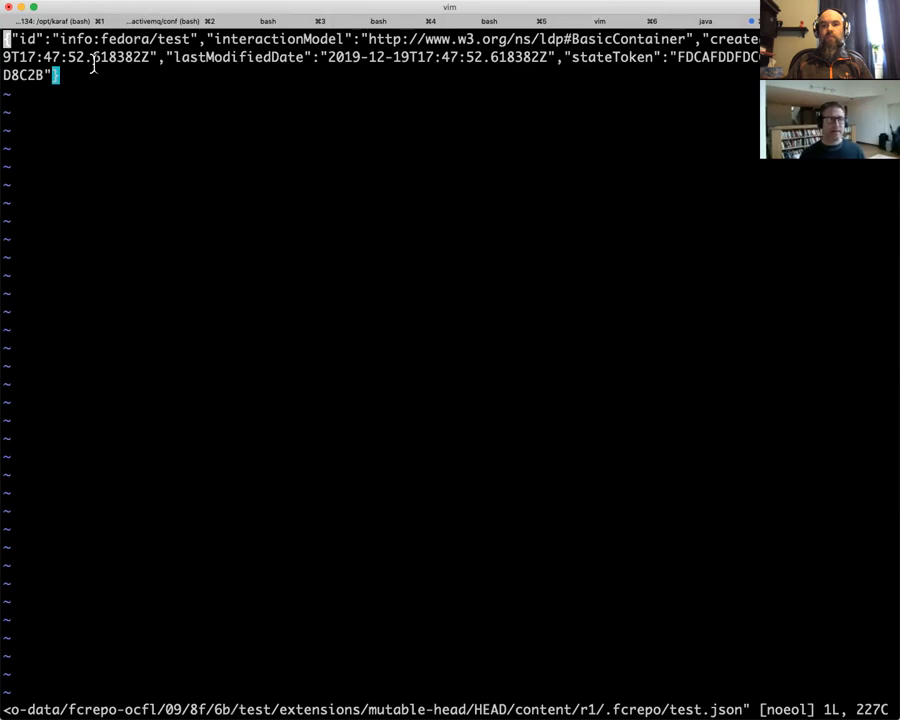
mouse_move(200, 50)
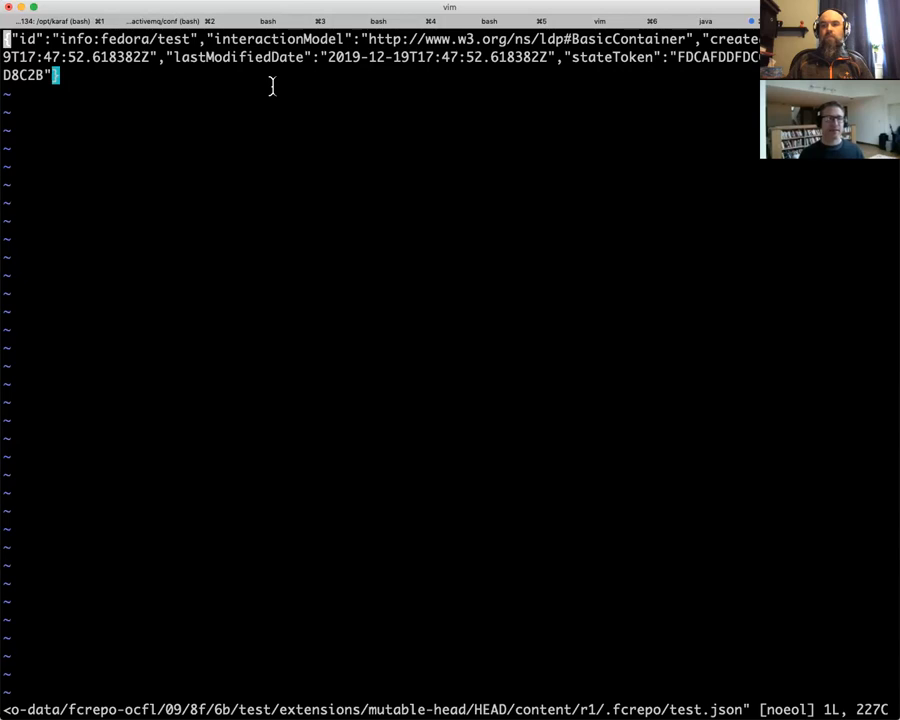
text(:q)
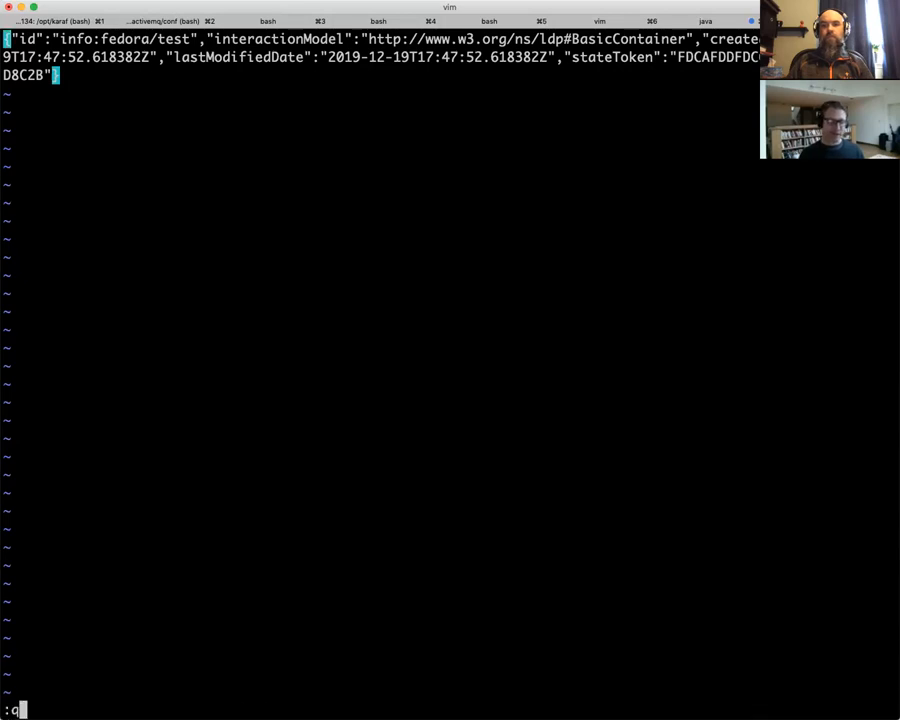
Step: Quit vim on test.json, returning to a bare bash prompt
key(Return)
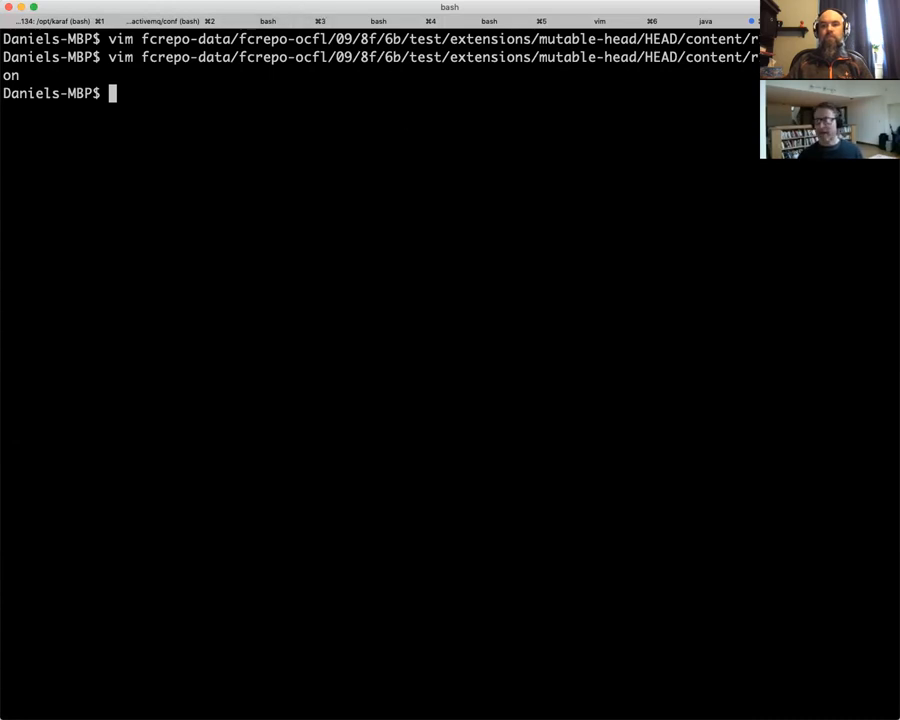
mouse_move(830, 280)
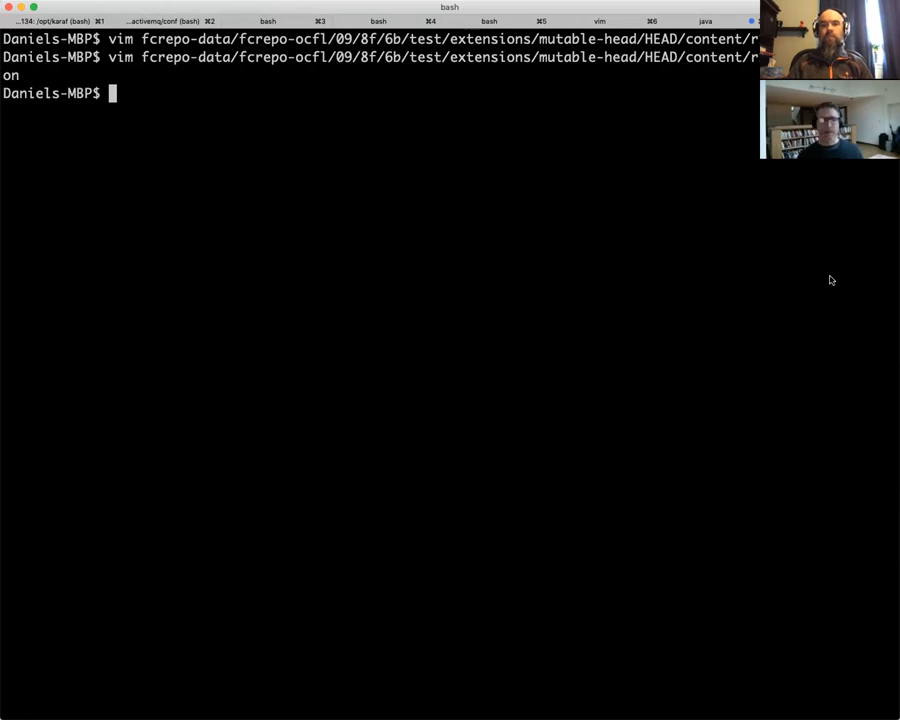
mouse_move(522, 280)
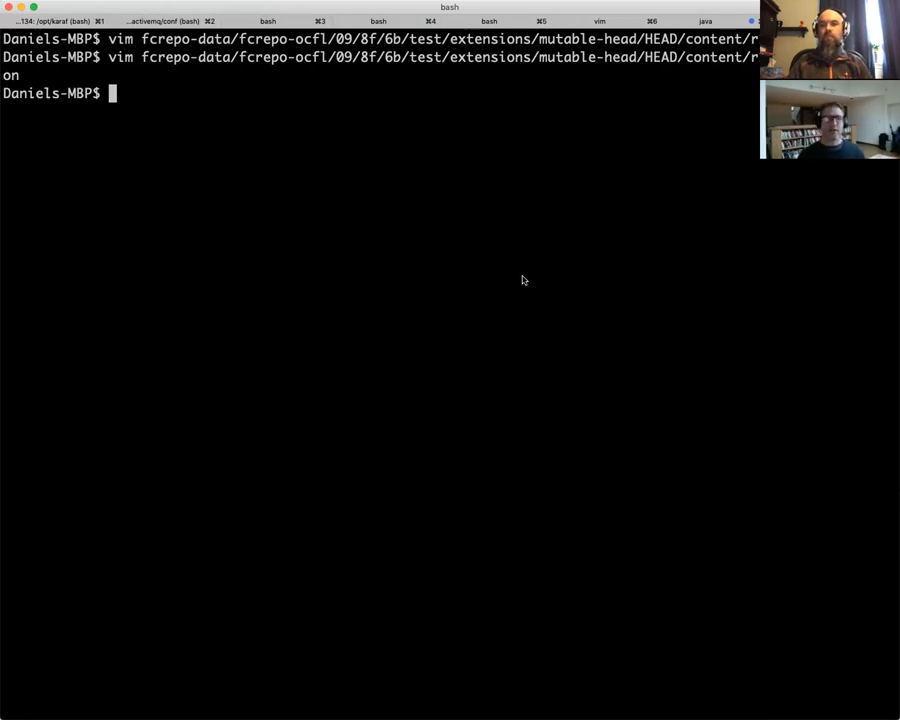